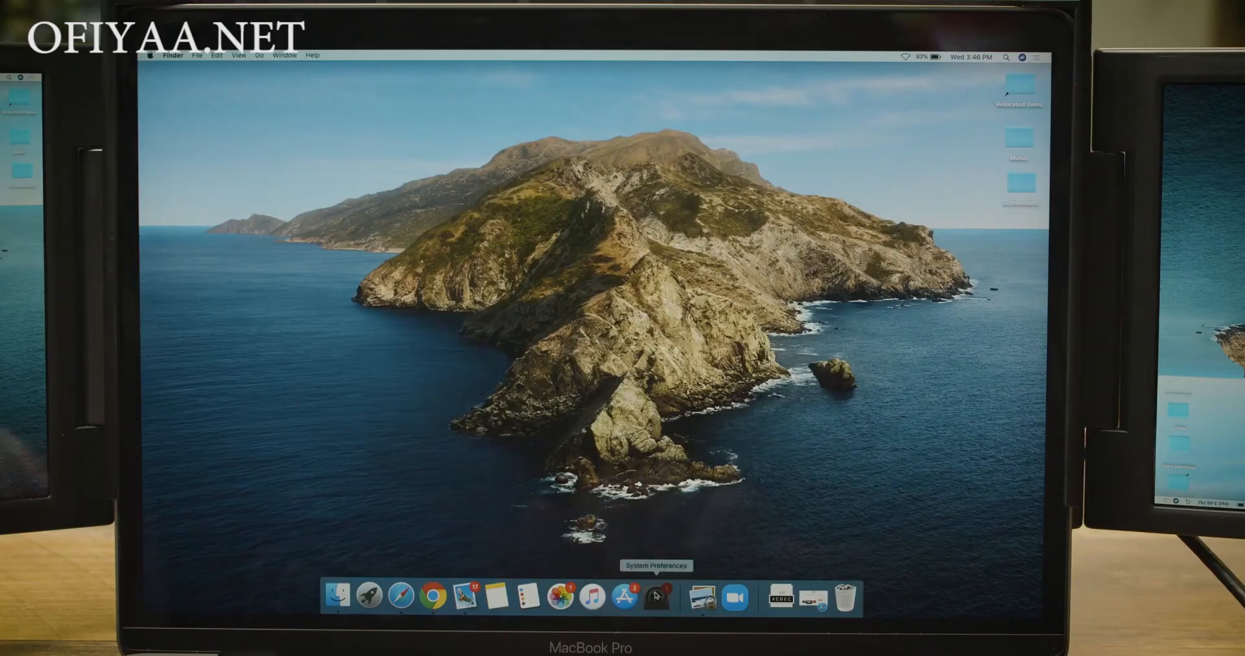
Step: Open System Preferences from the Dock and go to the Displays settings
click(653, 595)
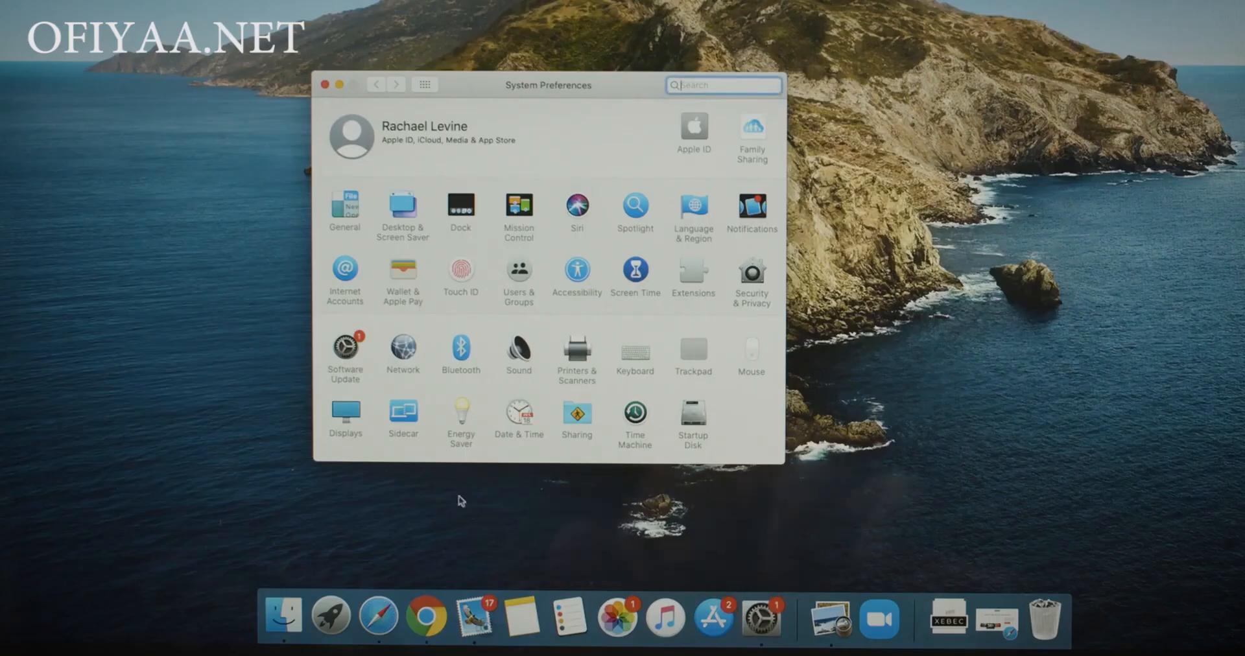
click(344, 418)
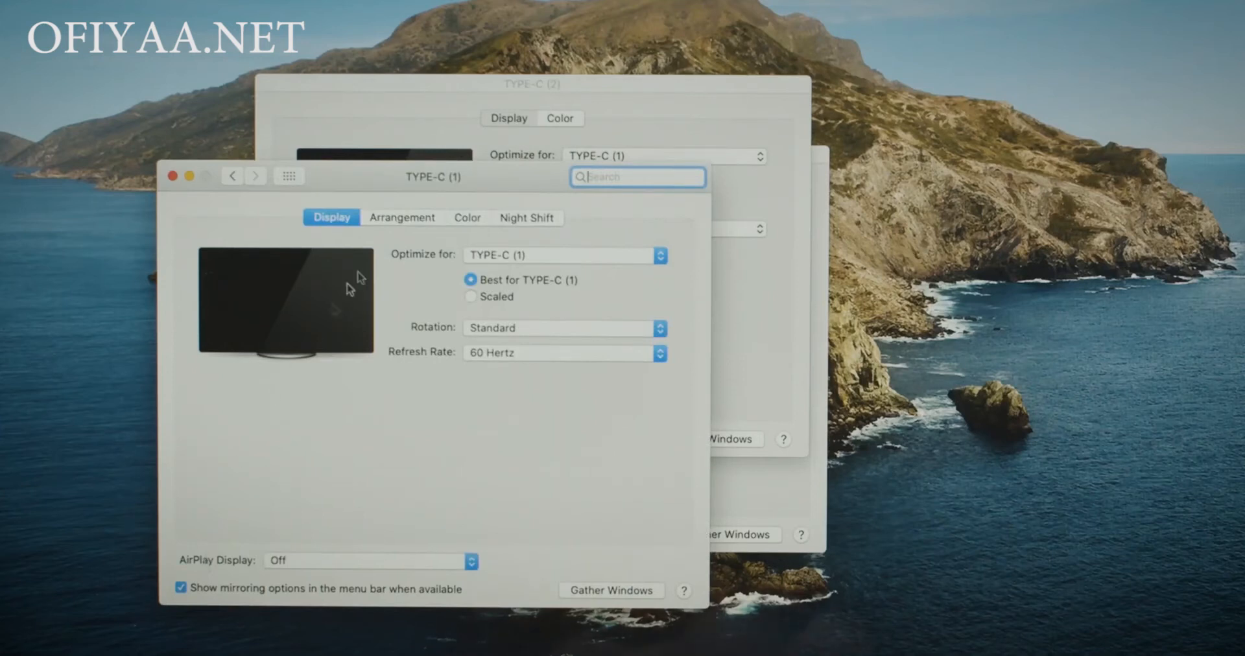
Step: Switch the Displays window to the Arrangement view of the connected screens
click(402, 218)
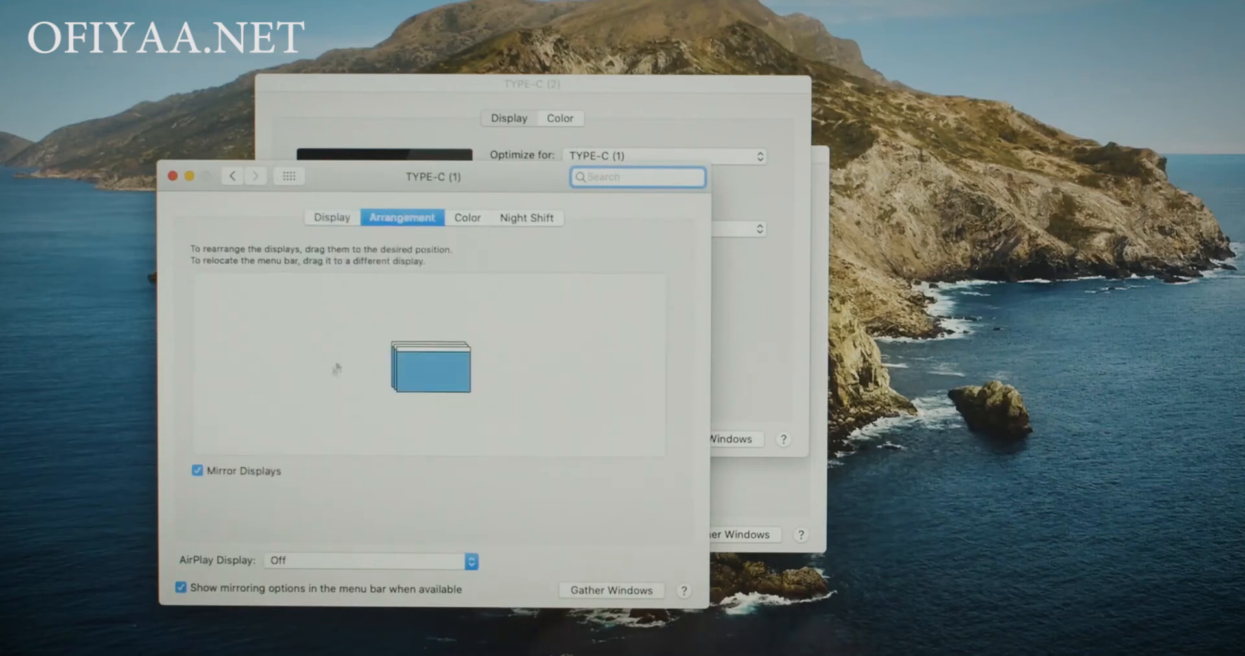
mouse_move(366, 334)
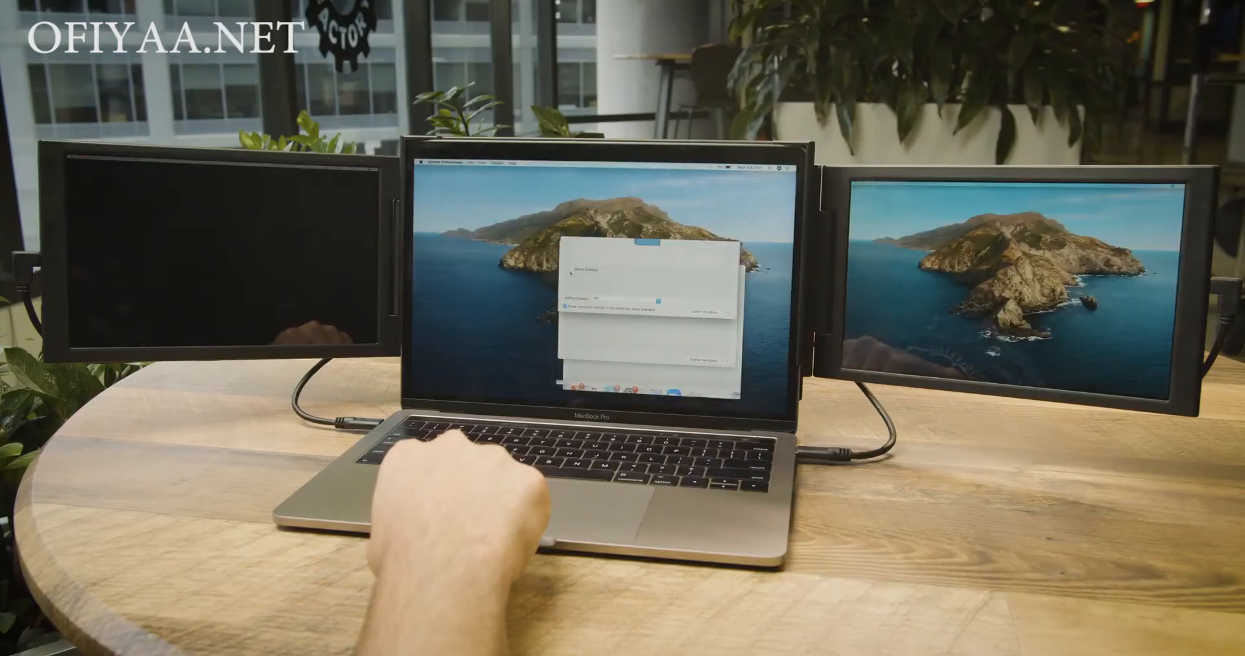
Step: Uncheck Mirror Displays so three separate screen boxes show side by side
click(629, 184)
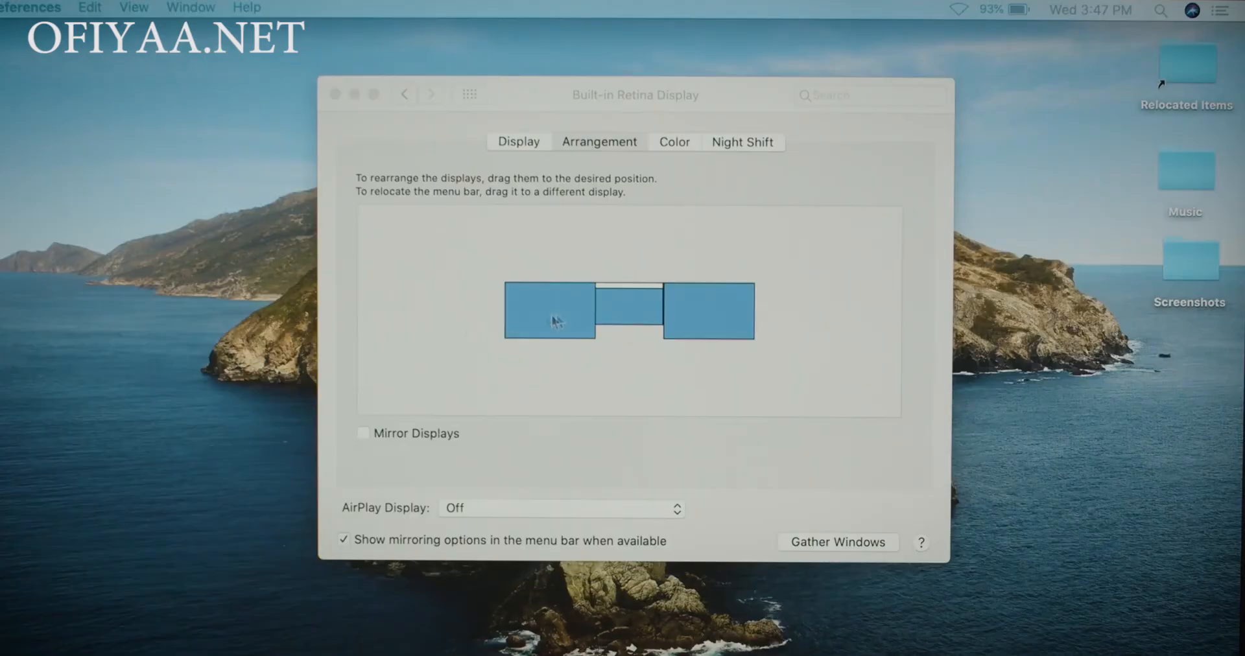
click(599, 141)
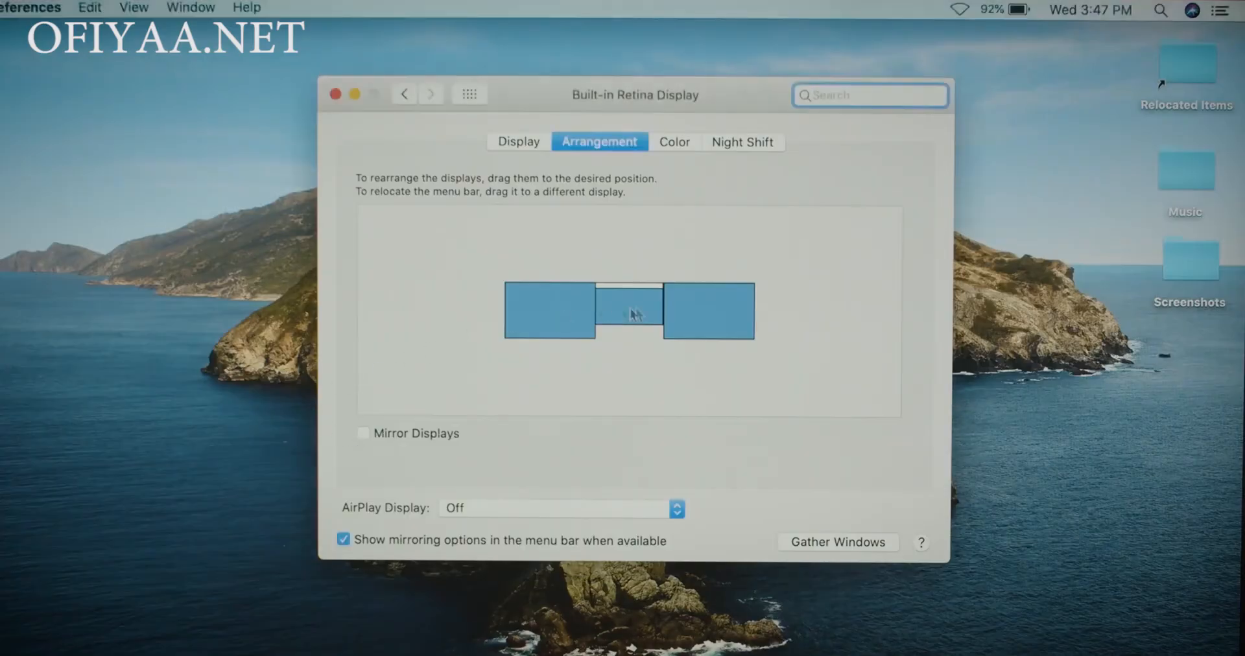